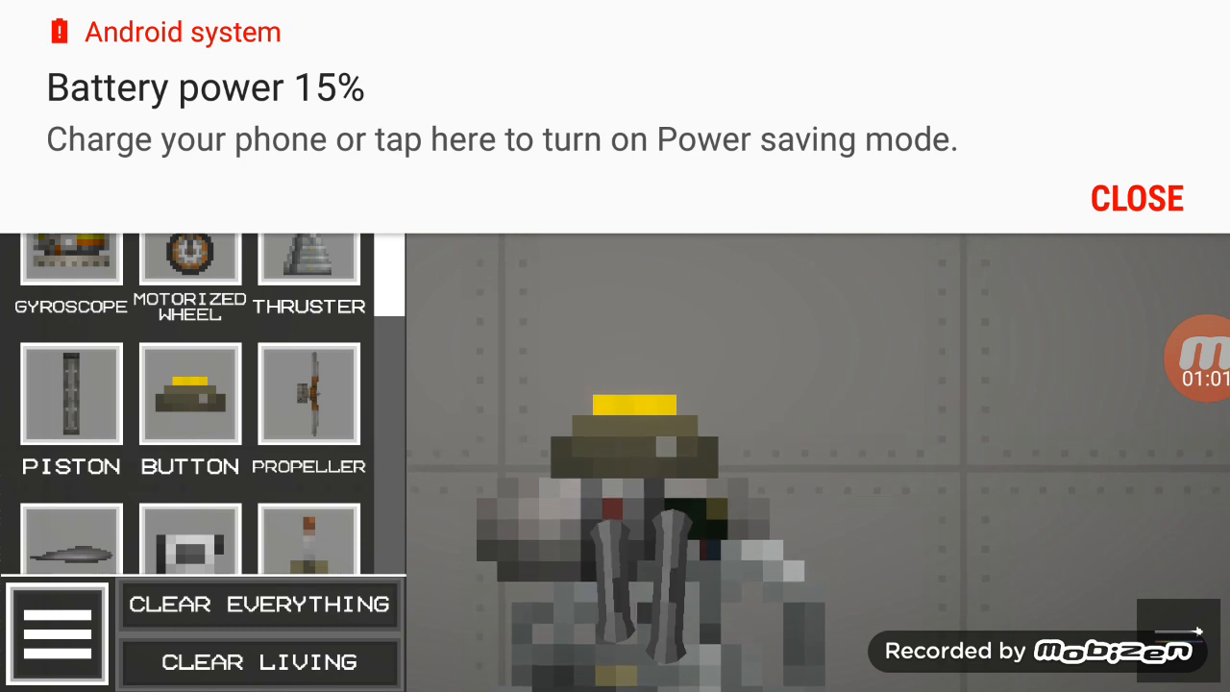
Dismiss the low-battery notification and close the spawn menu so the yellow-button contraption shows.
left_click(1138, 198)
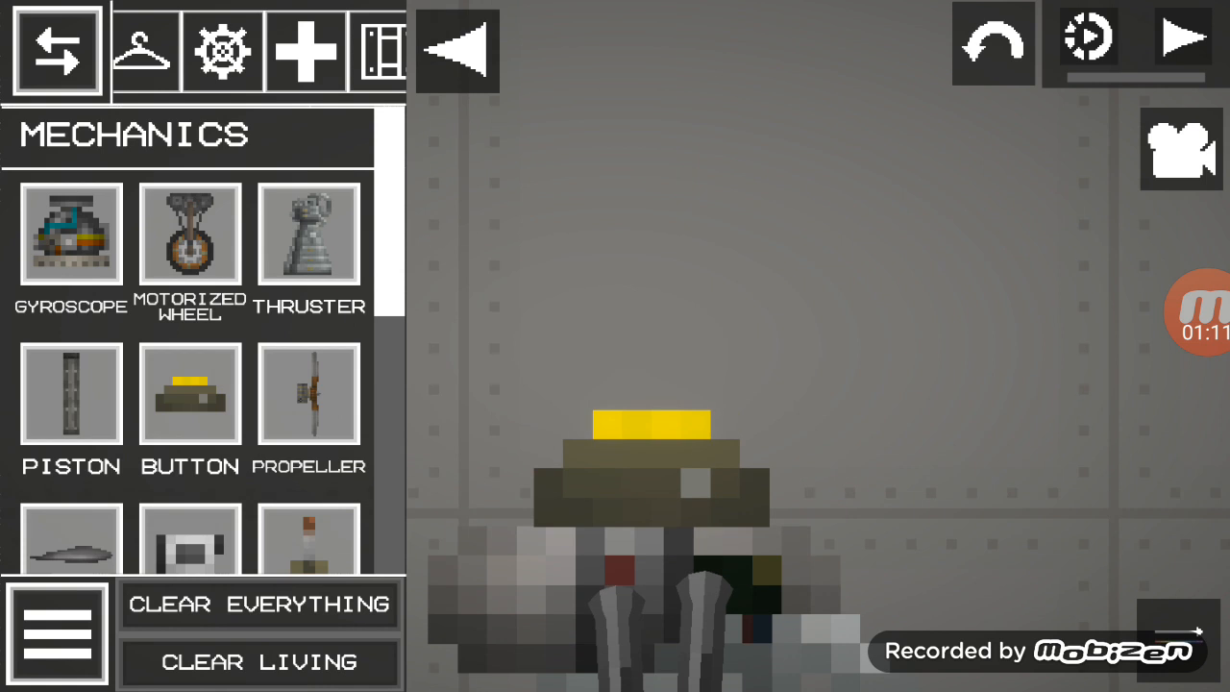
left_click(1183, 38)
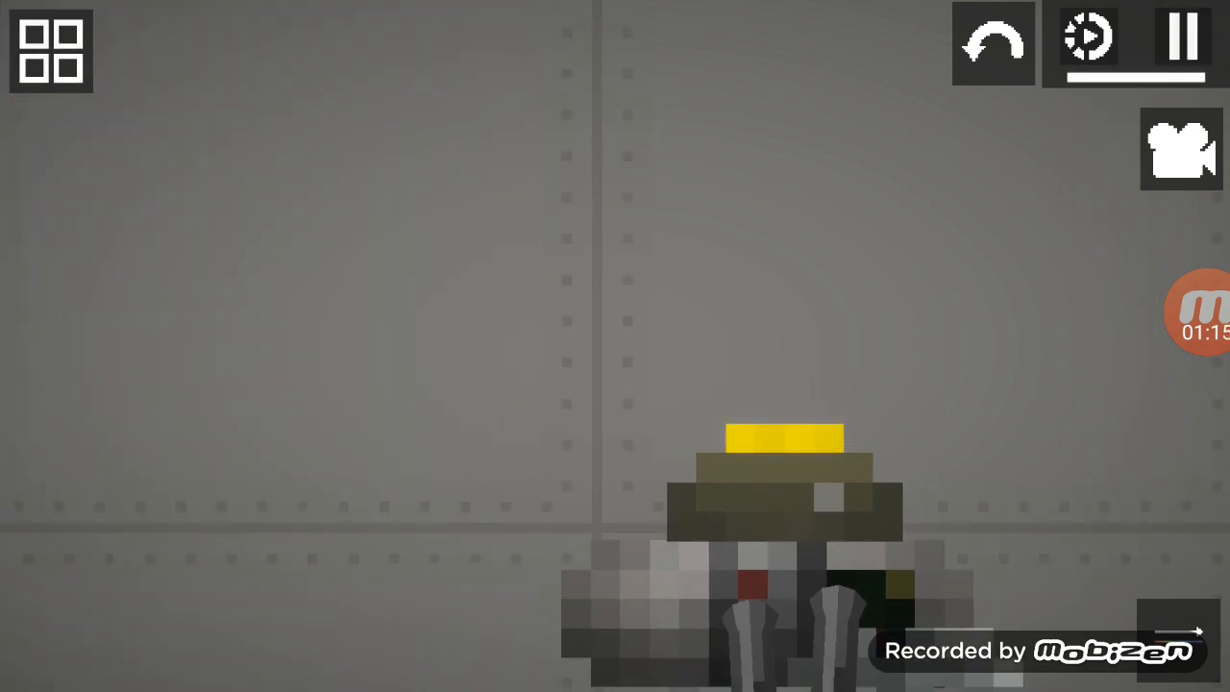